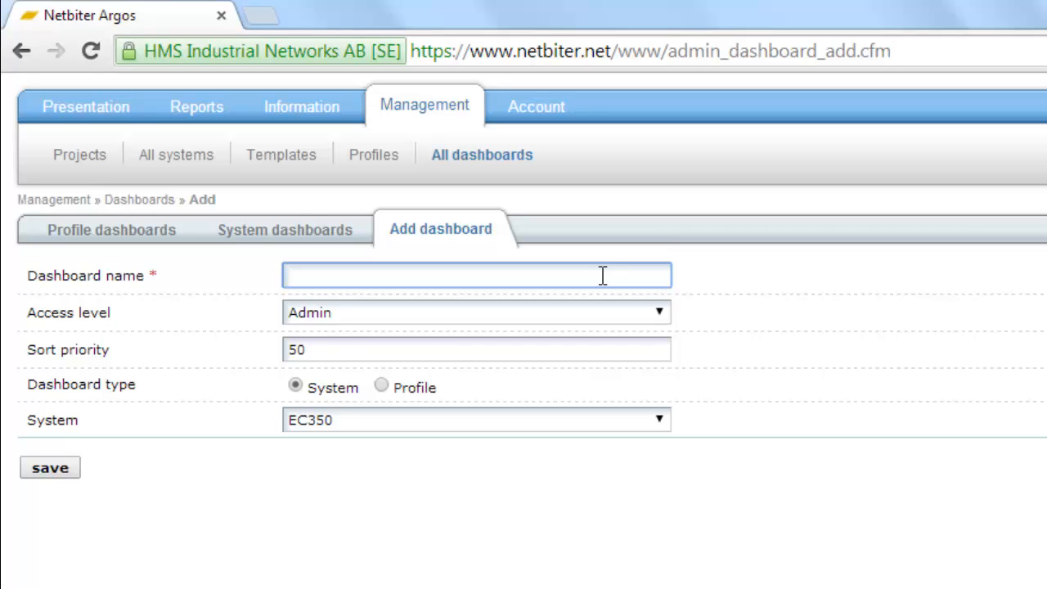
Name the new dashboard 'Demo dashboard', make it a Profile dashboard for IOX-RTD, and save
type("Demo")
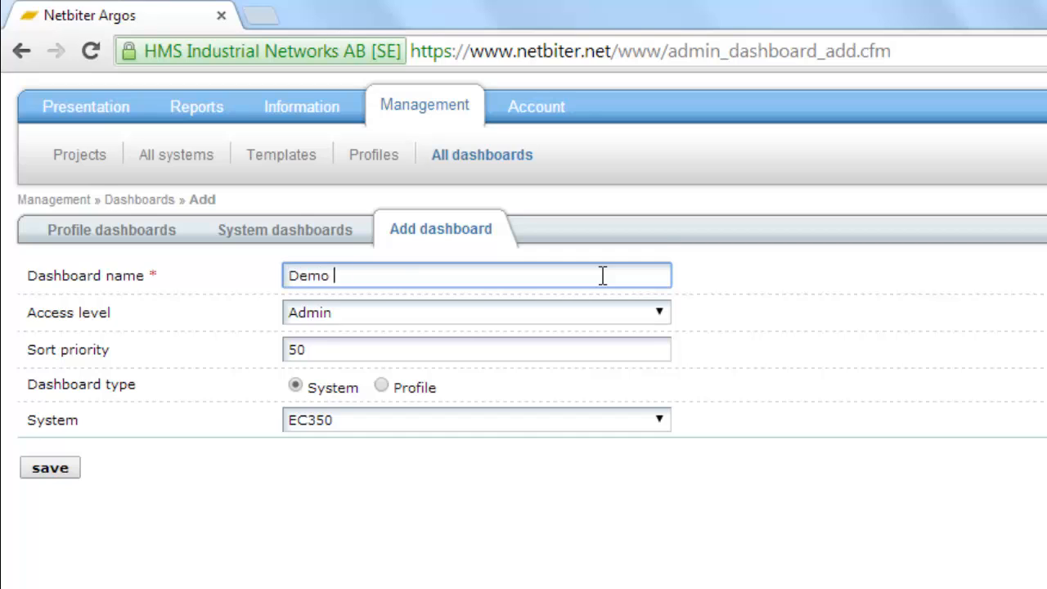
left_click(380, 385)
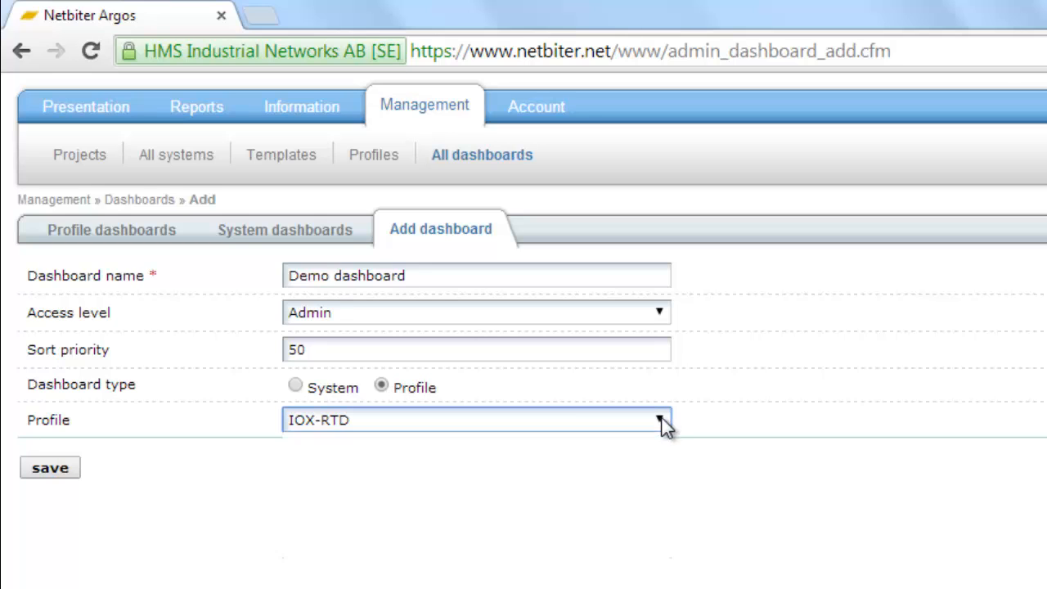
left_click(656, 425)
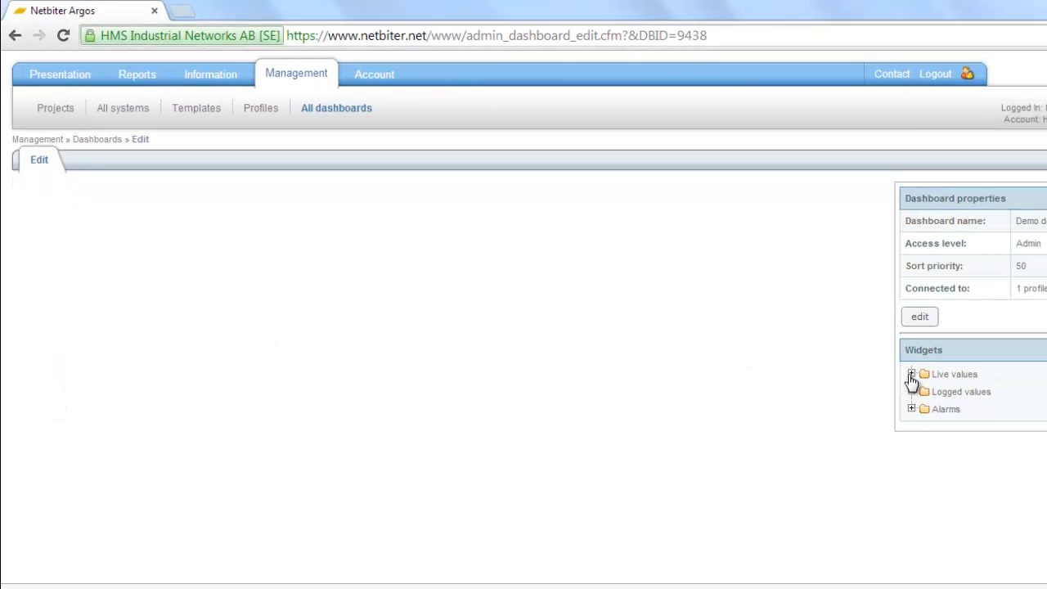
Add a drawing widget from the Live values group and open the System picture drawing editor
left_click(910, 374)
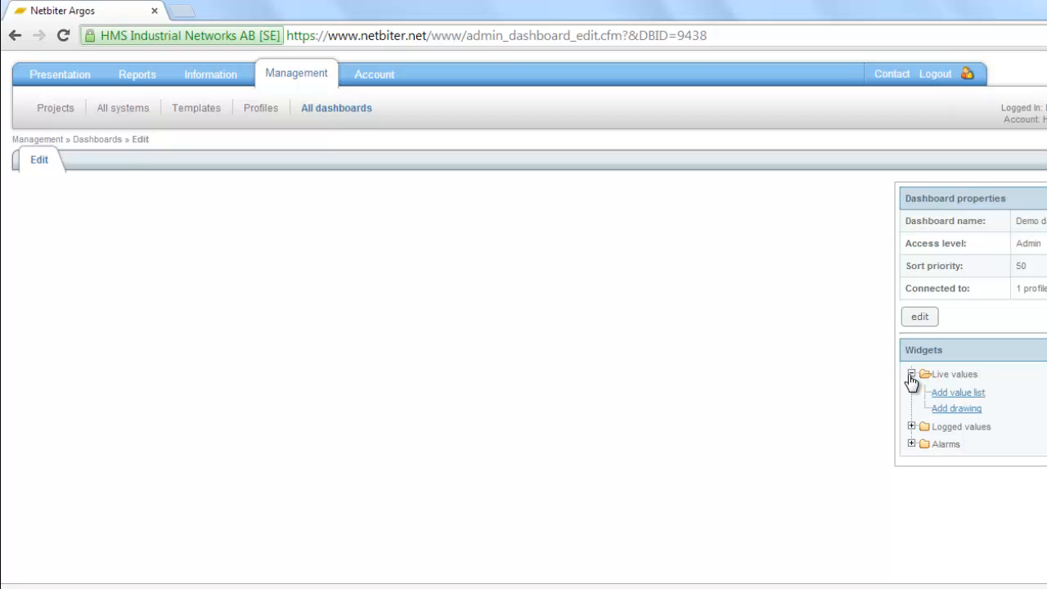
left_click(955, 408)
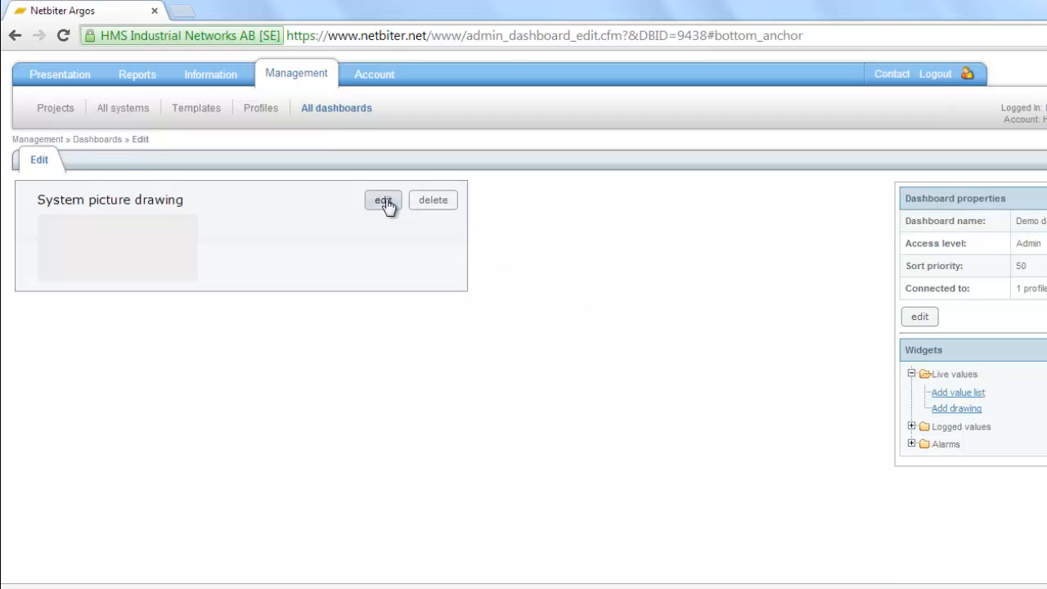
left_click(382, 200)
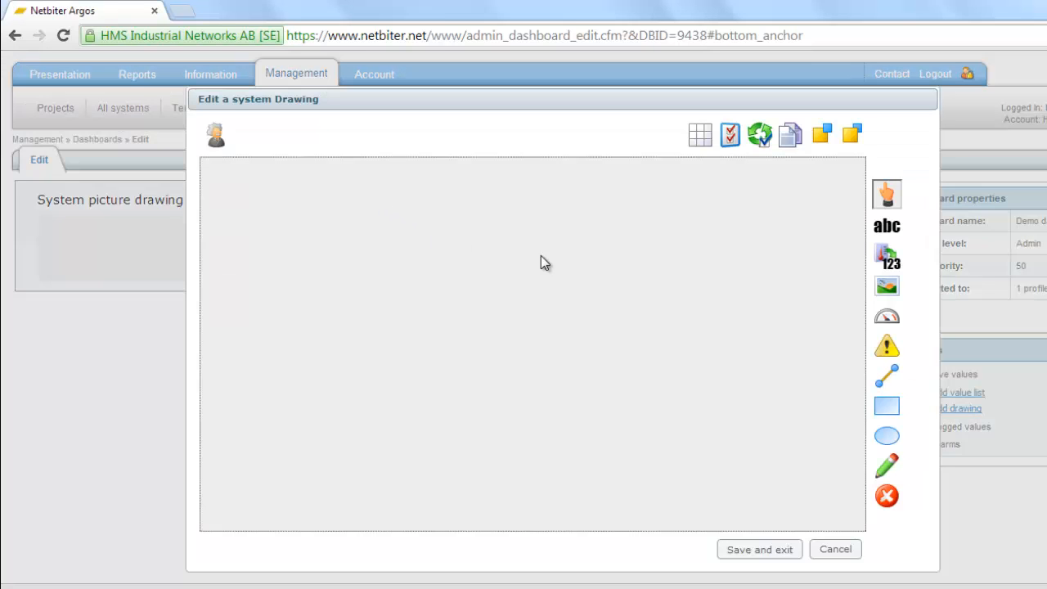
Insert the thermo_glass thermometer from the Public Library grad_tank folder
left_click(820, 134)
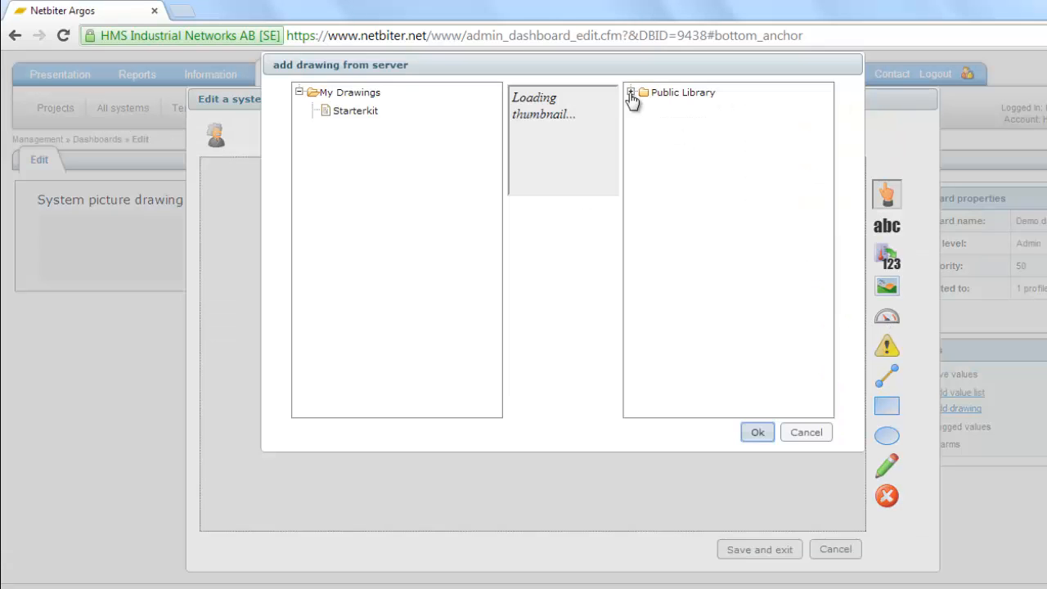
left_click(630, 91)
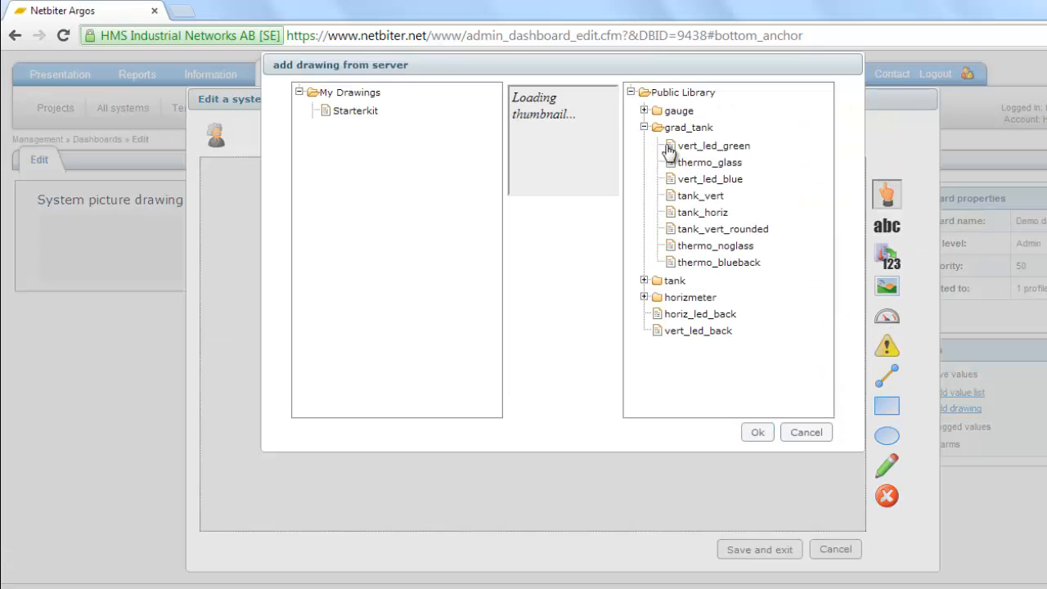
left_click(707, 162)
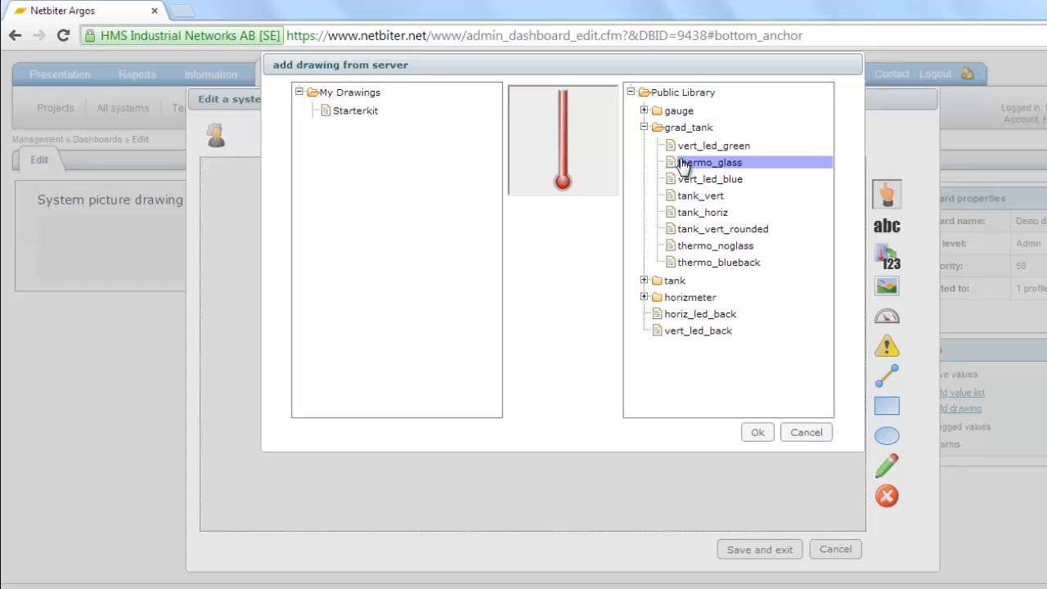
left_click(757, 431)
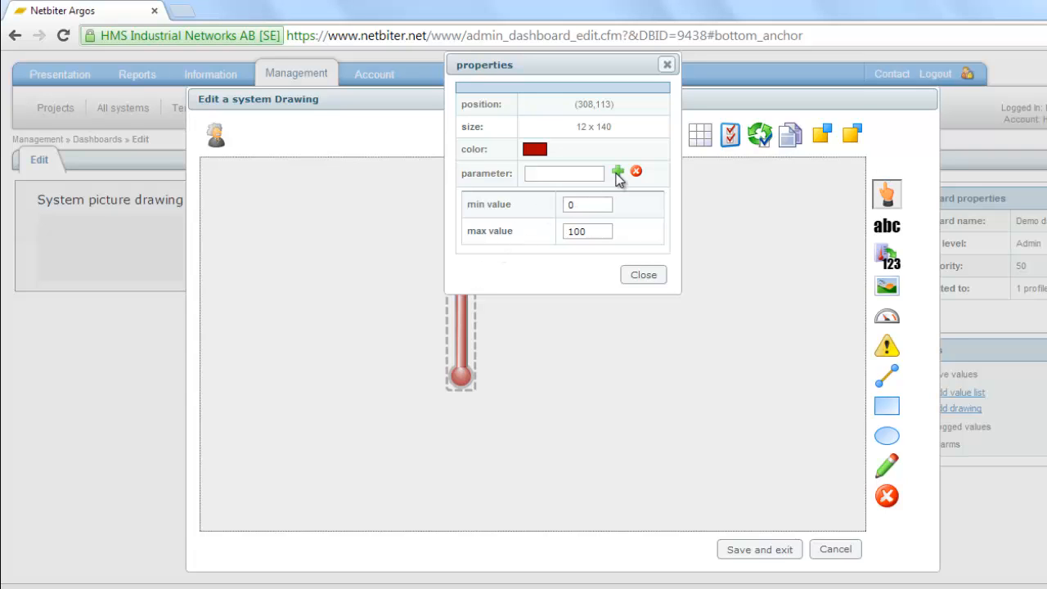
Link the thermometer to the Temperature parameter and move it to the left side
left_click(618, 171)
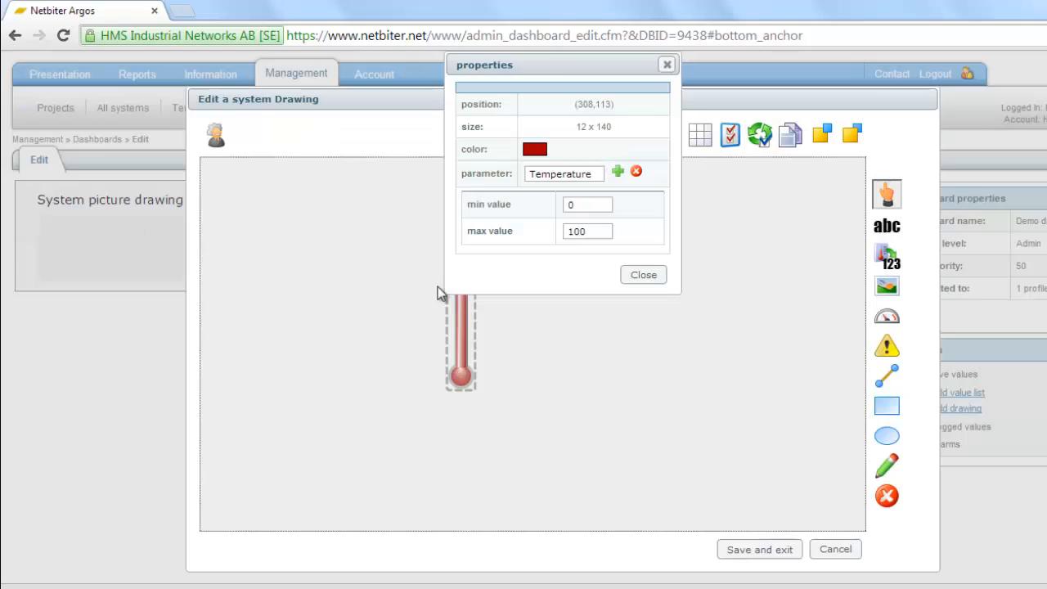
left_click(642, 274)
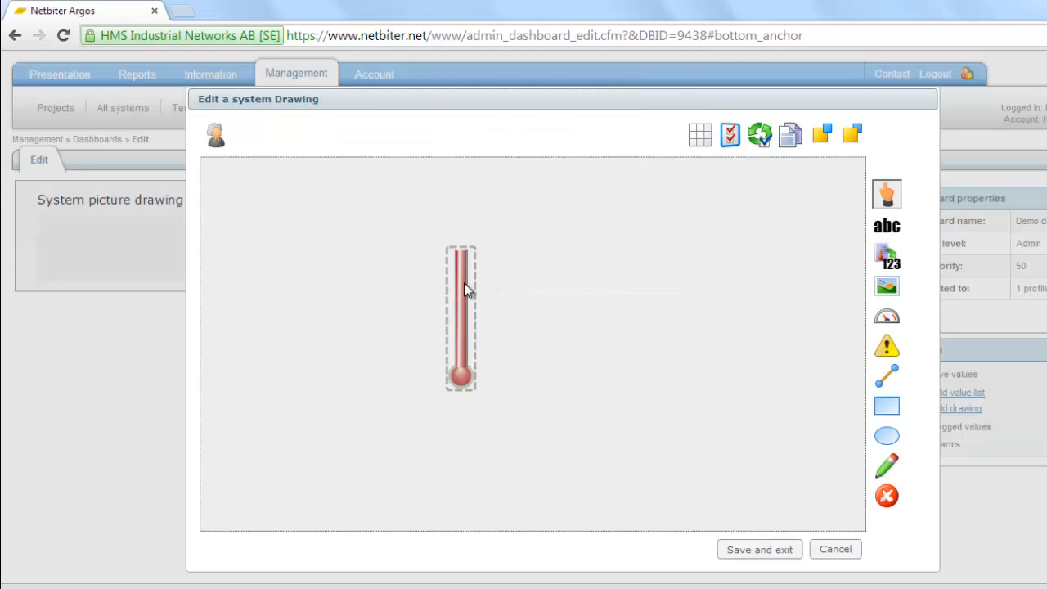
left_click_drag(460, 319, 262, 286)
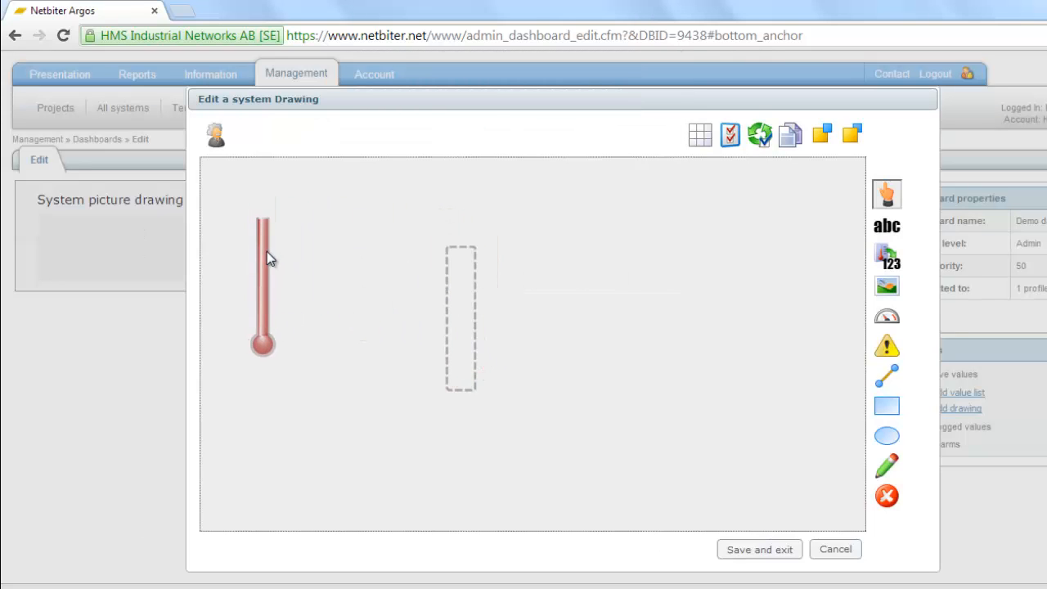
left_click(262, 262)
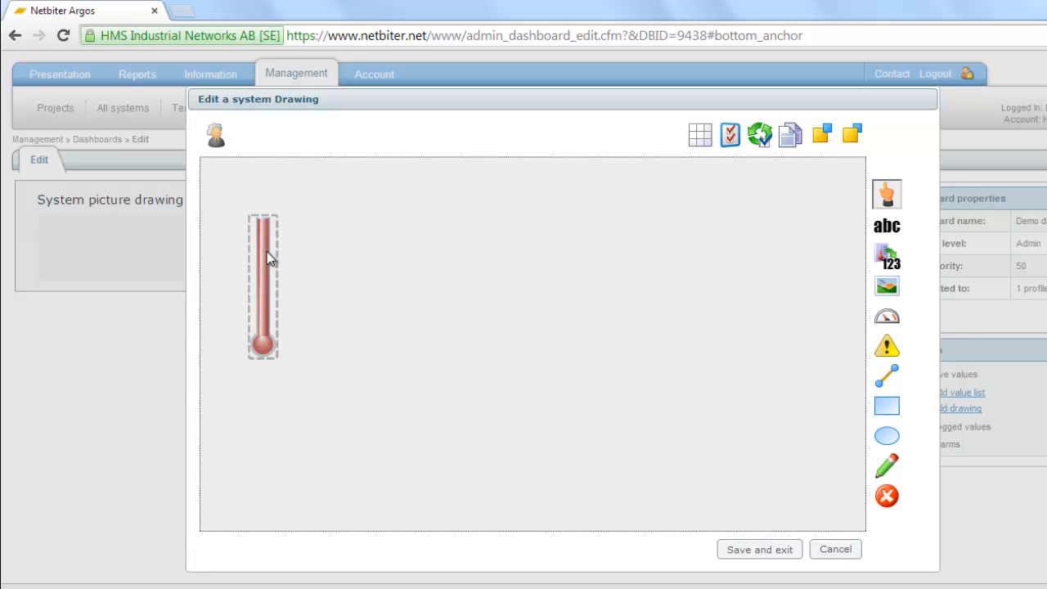
mouse_move(887, 256)
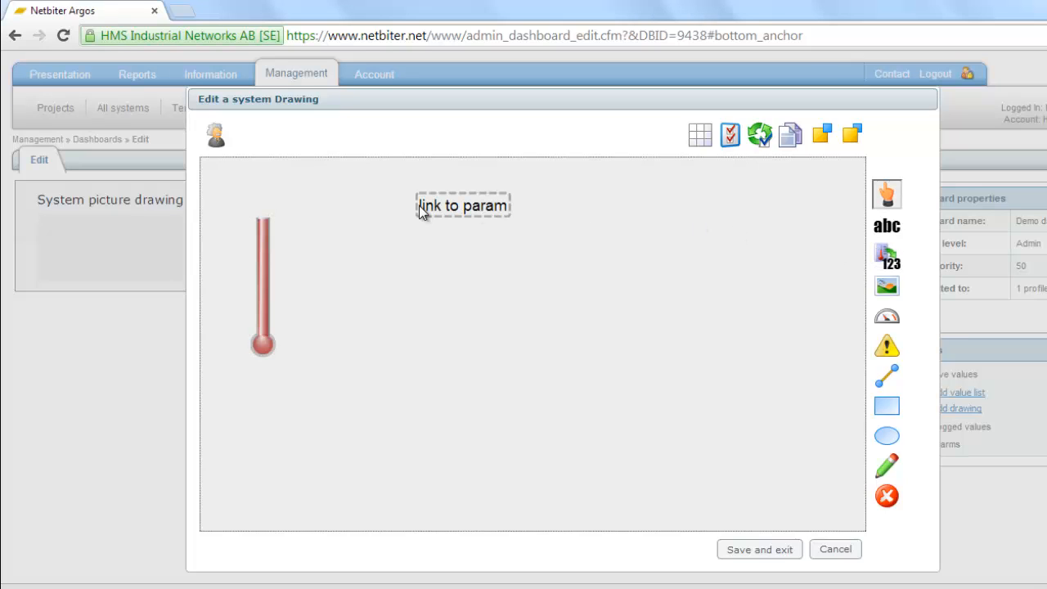
Set the text object to 'Temperature: $val$ C' linked to the Temperature parameter
double_click(461, 205)
type("Temperature: $val$")
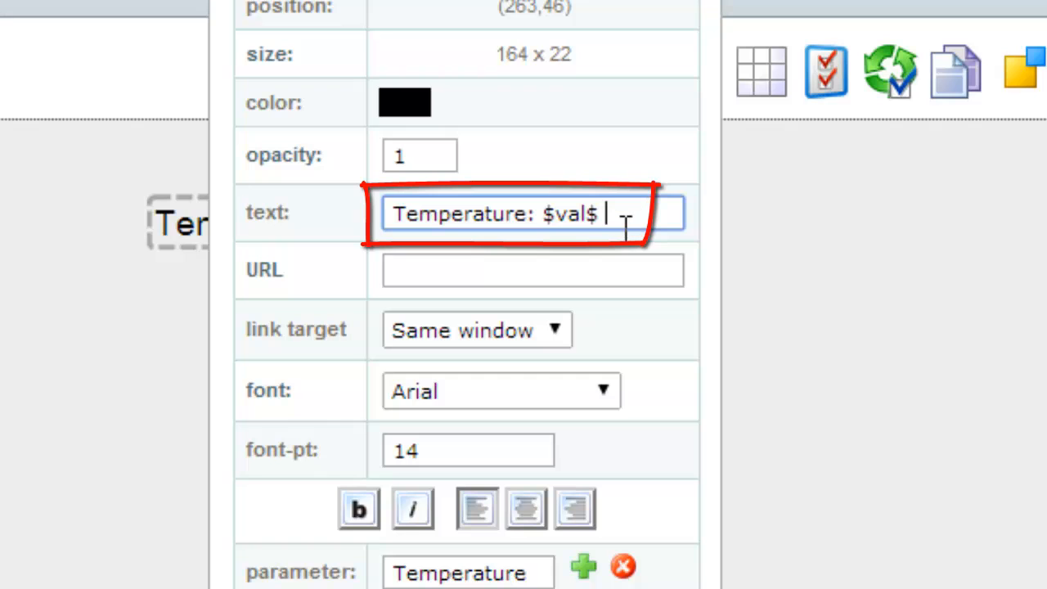
type("C")
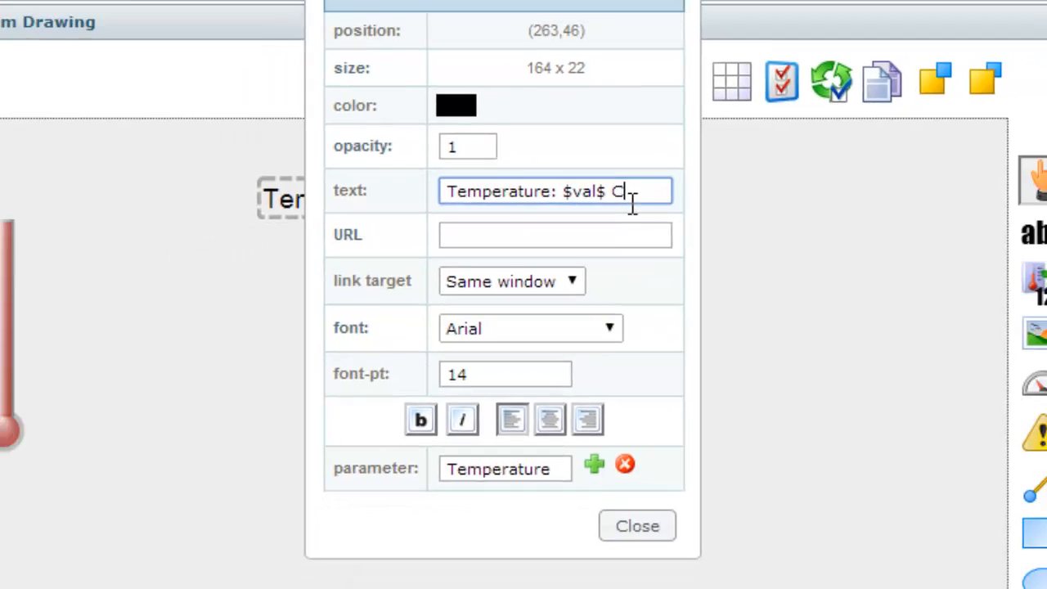
left_click(637, 525)
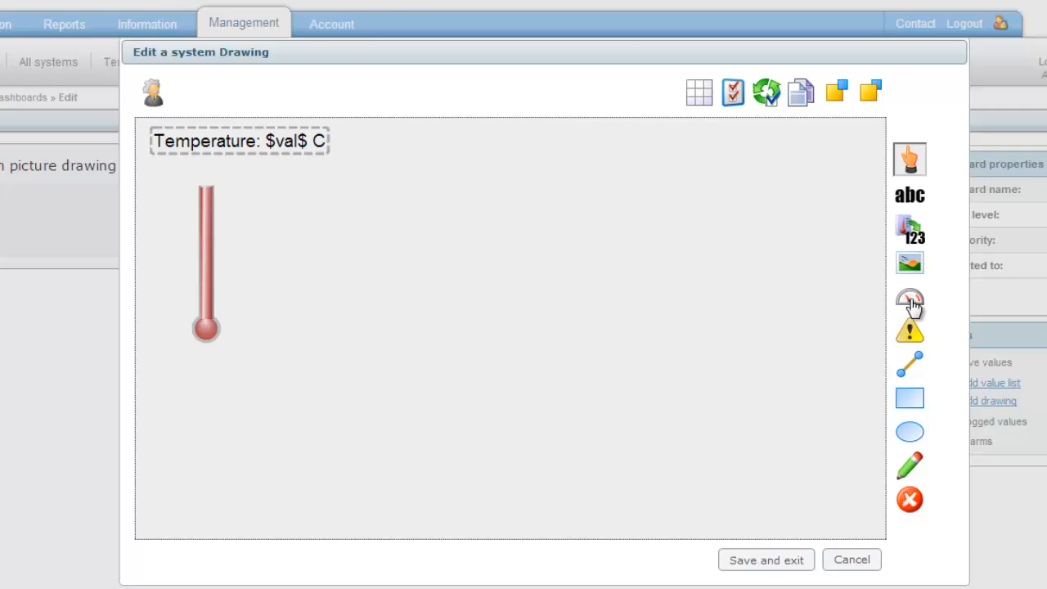
Insert a round gauge from the Public Library and position it at the upper right
left_click(909, 299)
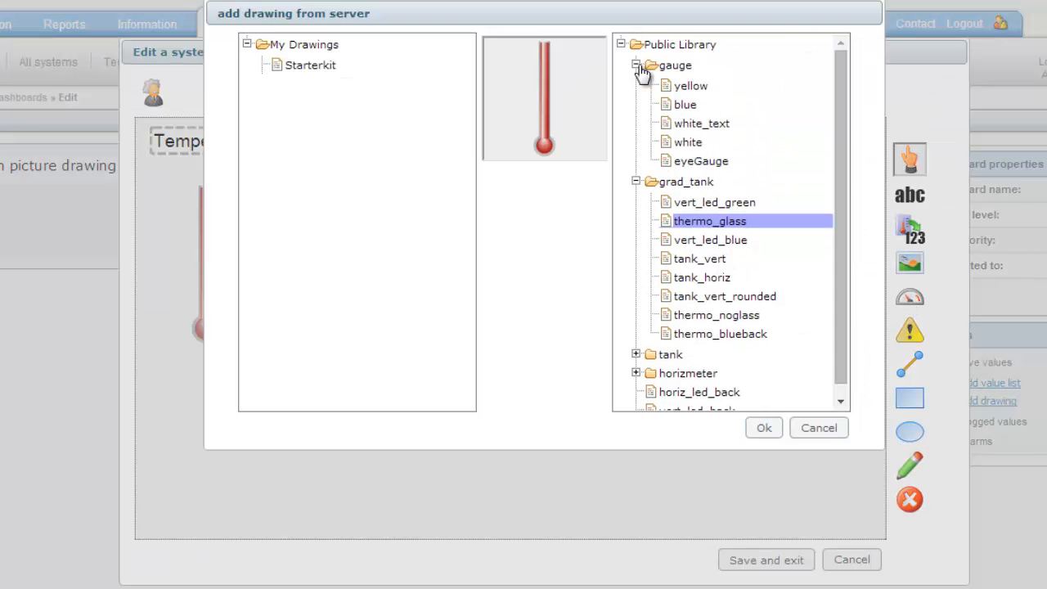
left_click(763, 427)
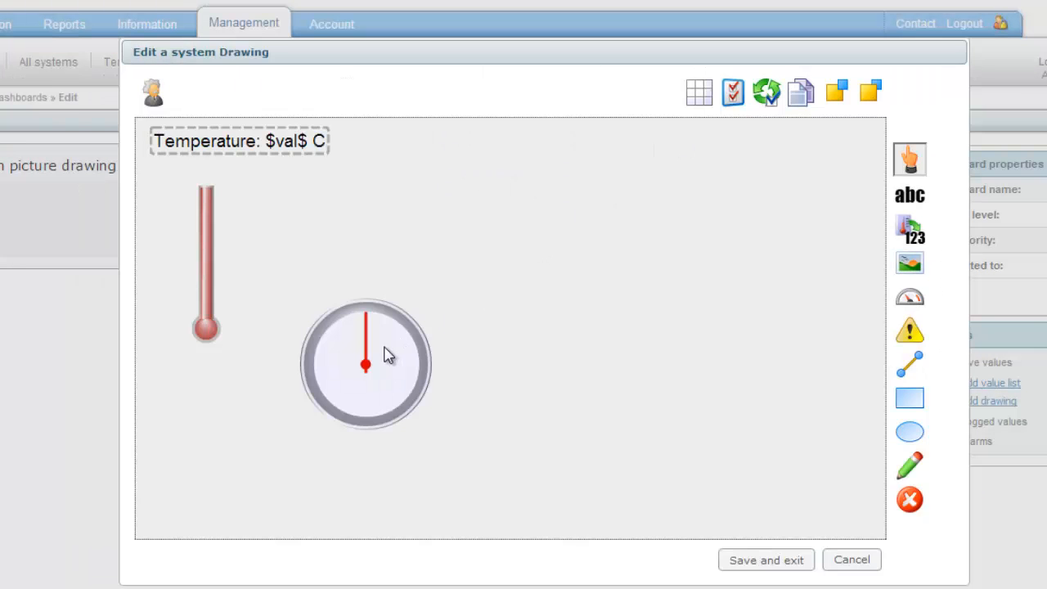
left_click_drag(364, 363, 603, 276)
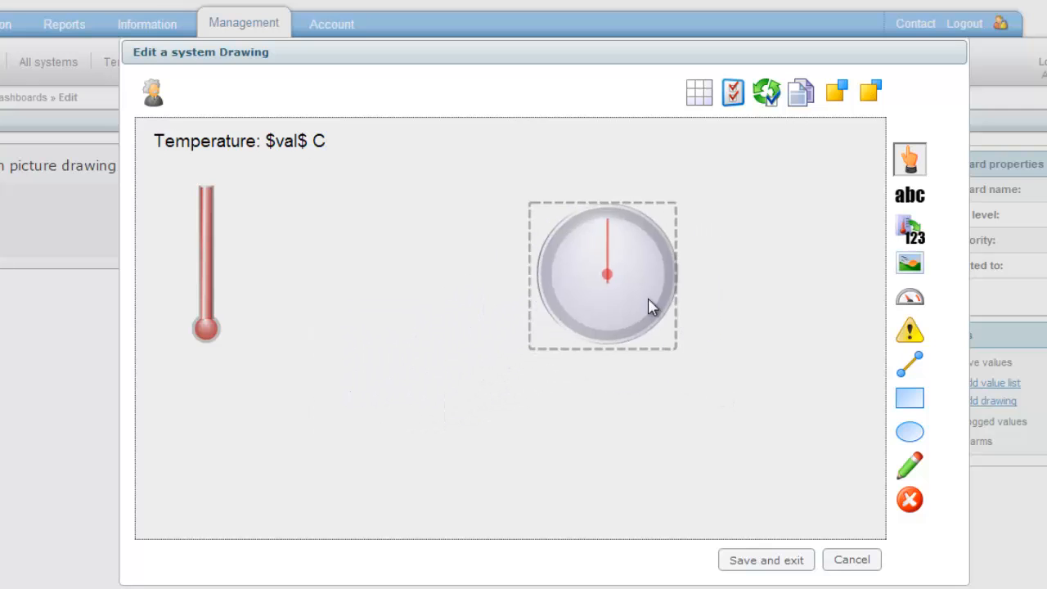
left_click_drag(605, 274, 667, 258)
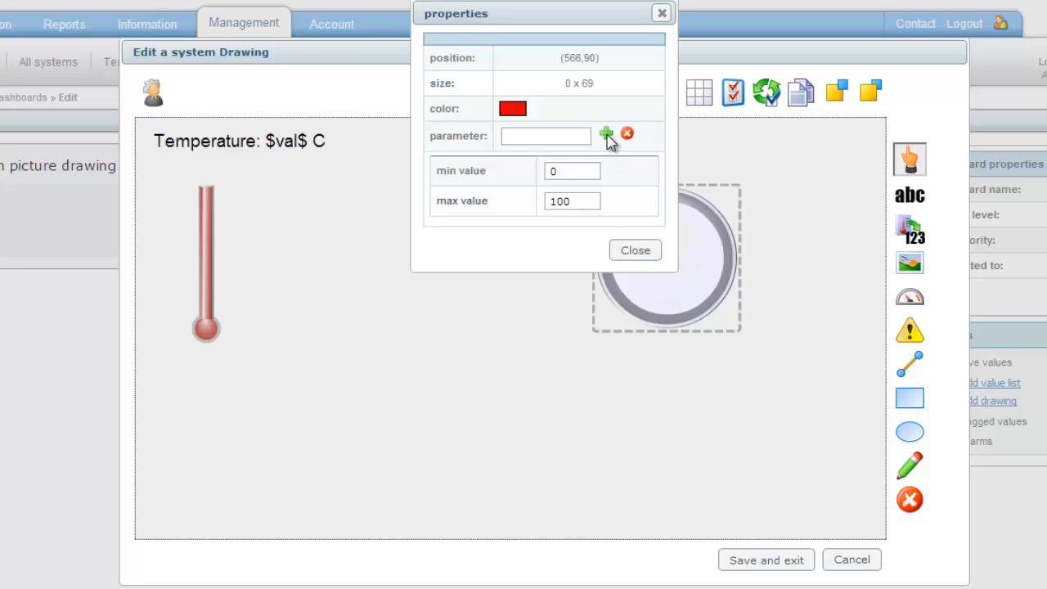
Link the gauge to Signal Quality with a maximum value of 40
left_click(607, 133)
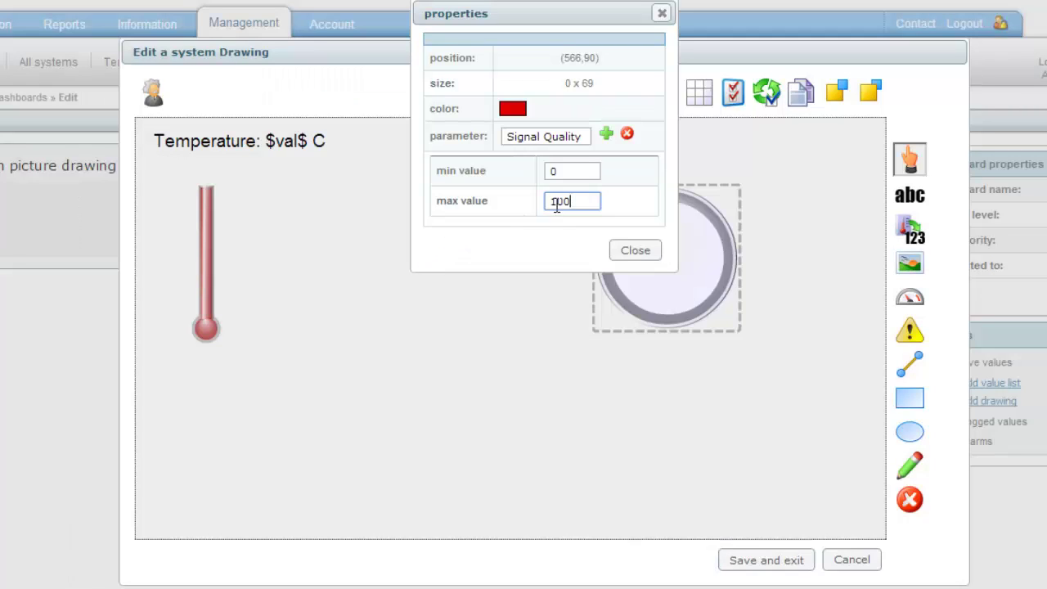
type("40")
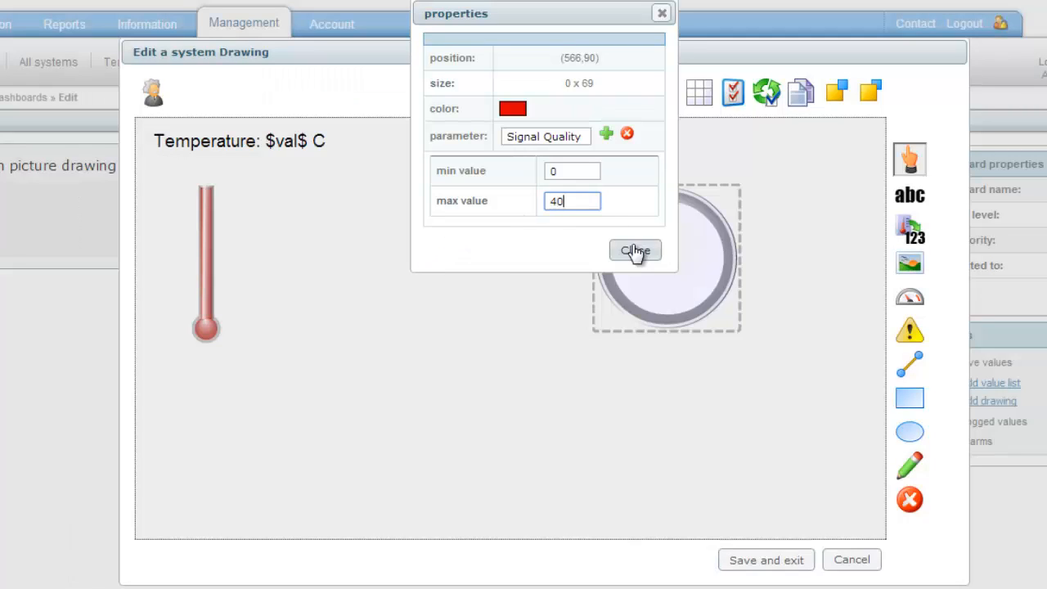
left_click(634, 250)
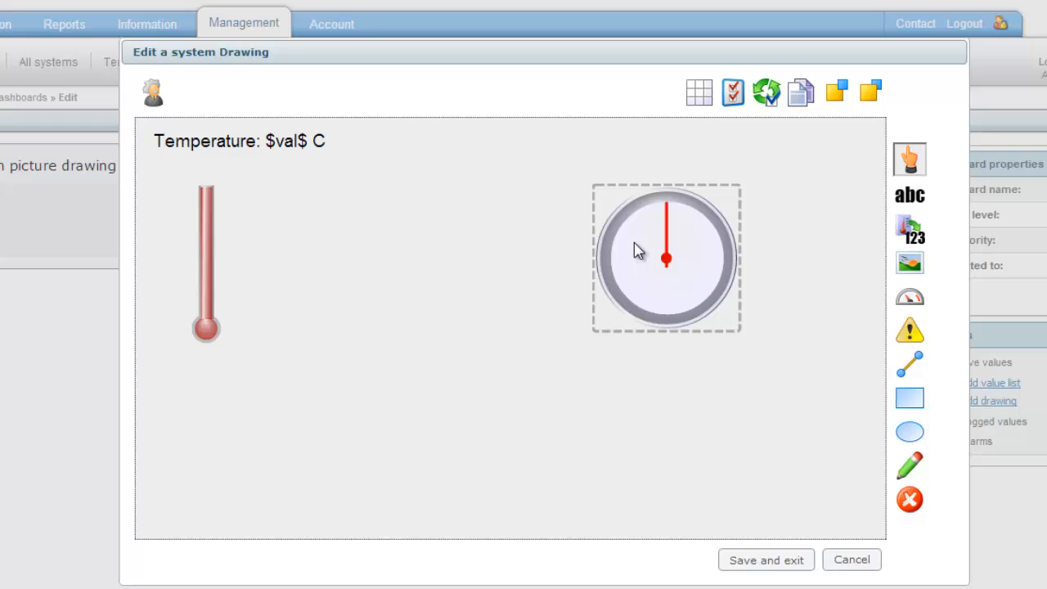
left_click(909, 263)
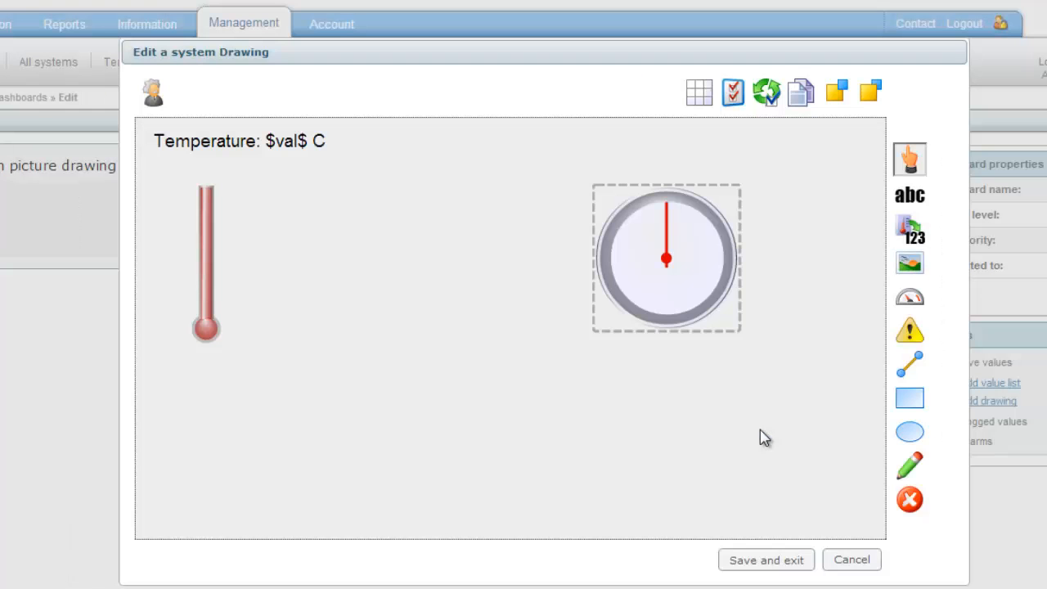
mouse_move(734, 521)
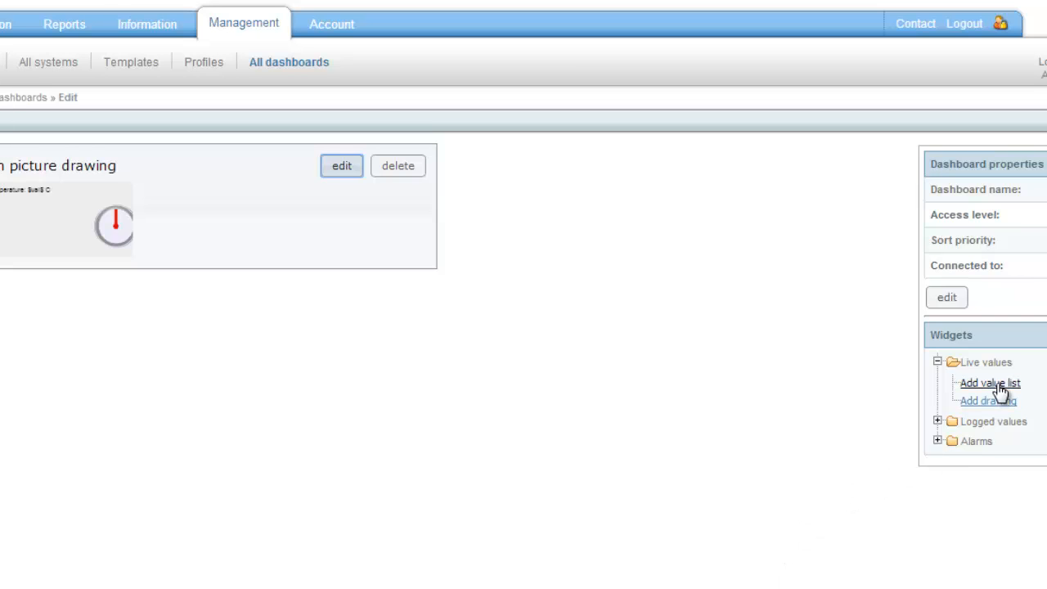
Add a live value list and a log graph, then view Demo dashboard in Presentation
left_click(988, 382)
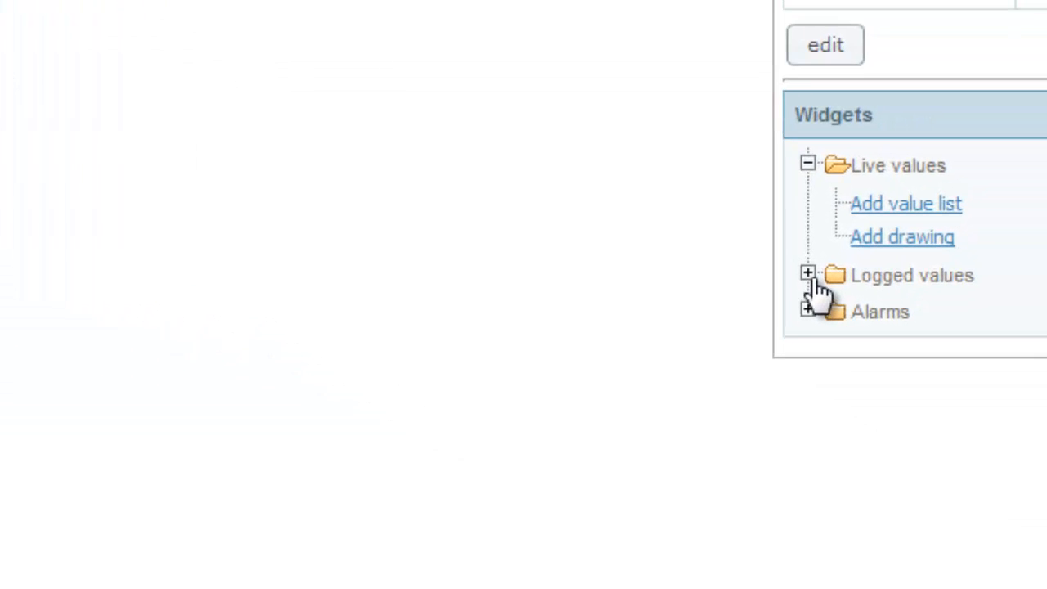
left_click(808, 276)
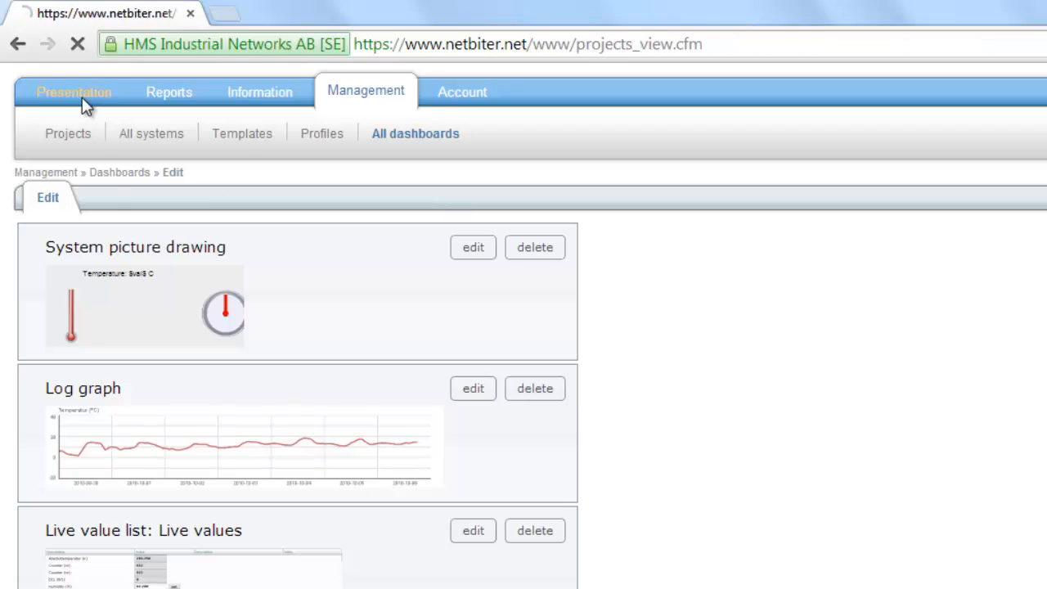
left_click(73, 91)
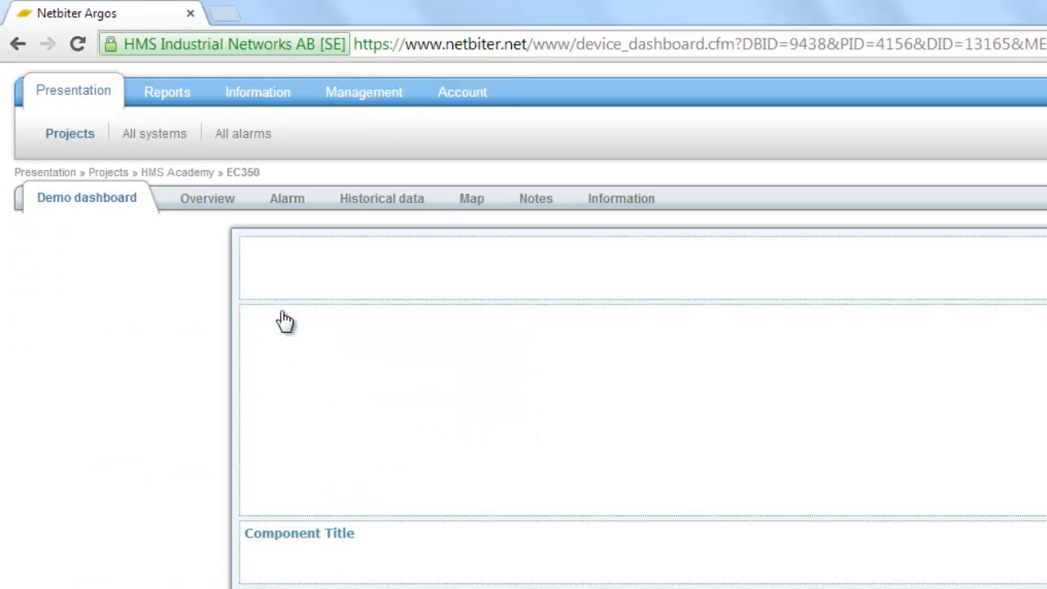